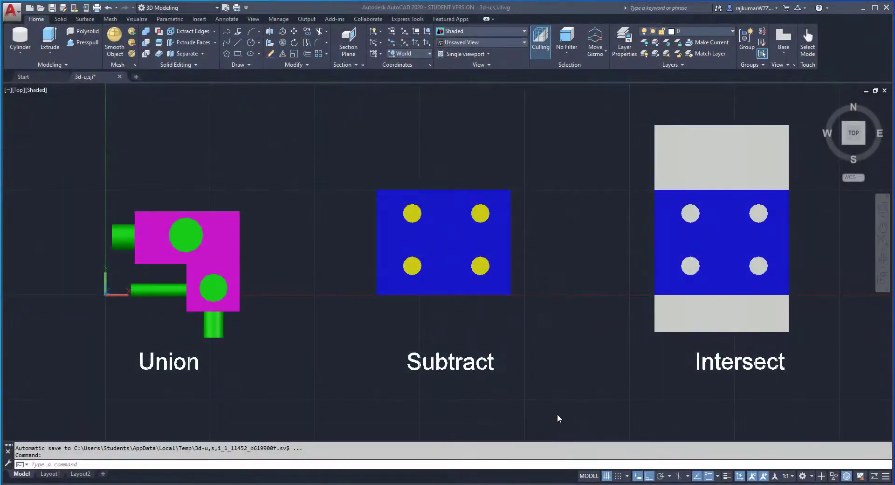
mouse_move(503, 387)
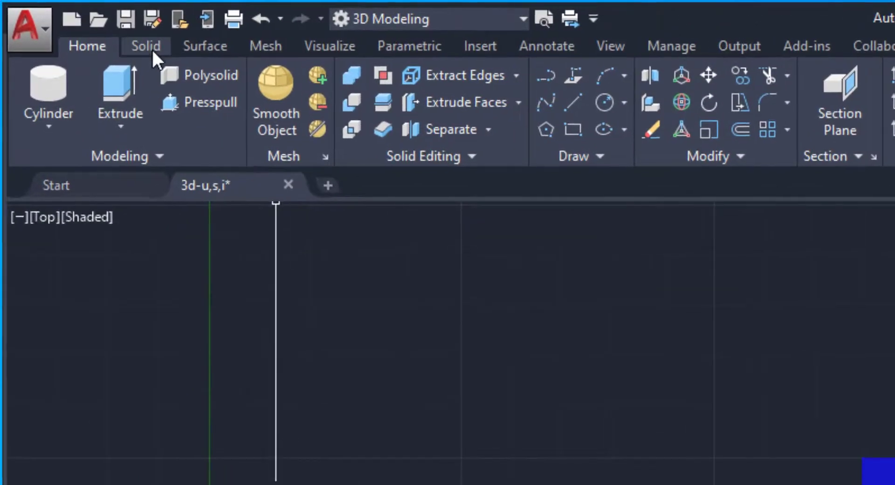
Step: Show the Solid ribbon with its Boolean panel (Union, Subtract, Intersect)
click(145, 46)
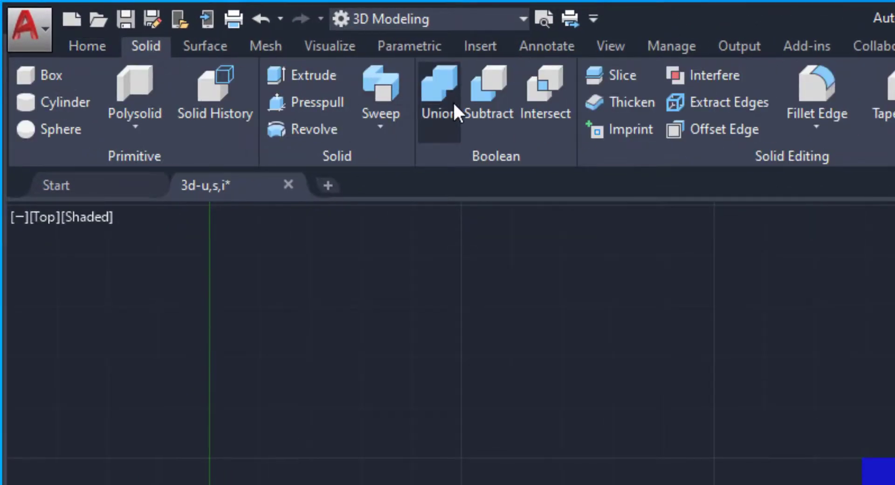
mouse_move(488, 91)
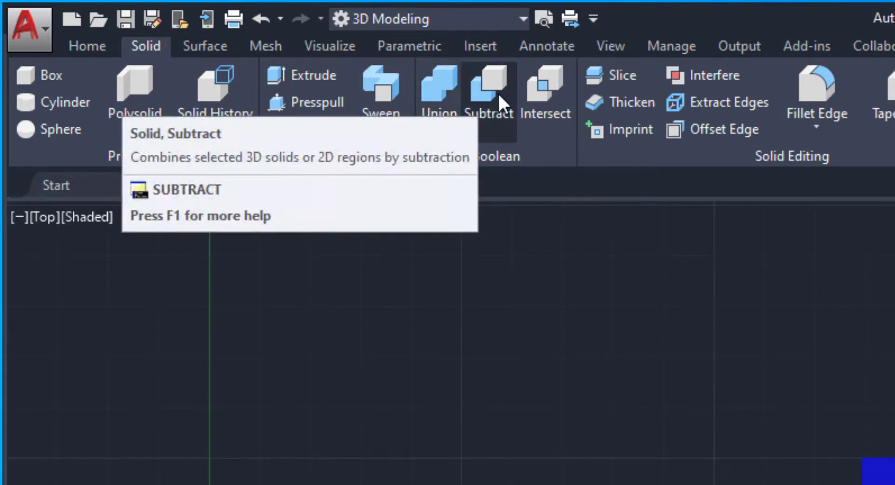
mouse_move(557, 100)
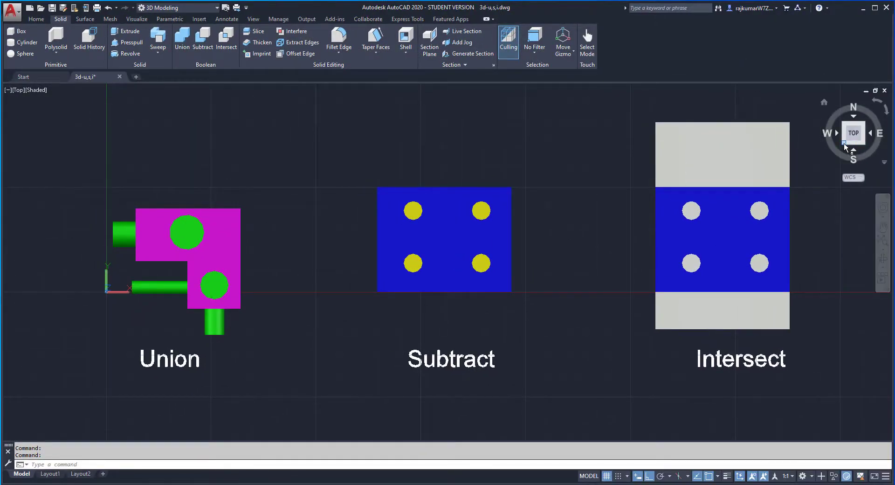
Step: Switch the three demo solid groups to a SW Isometric view via the ViewCube corner
click(853, 133)
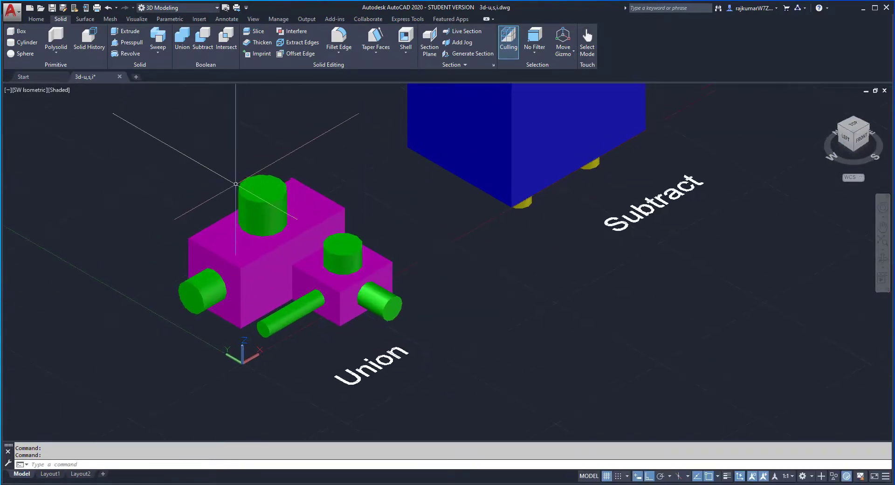
click(263, 209)
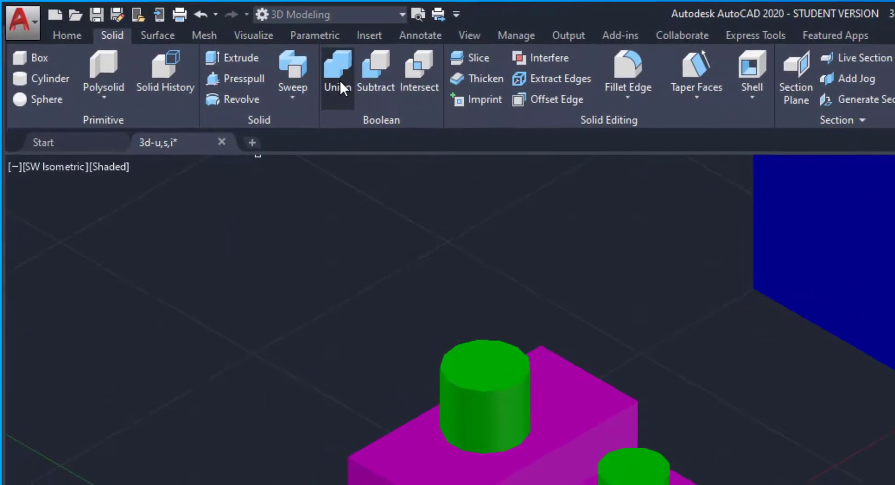
Step: Union the magenta blocks and green cylinders of the Union group into one solid
click(337, 74)
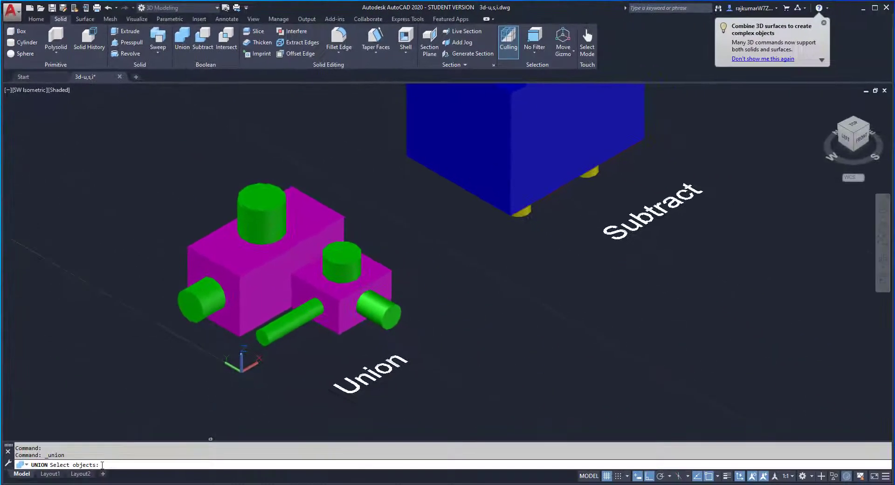
click(374, 309)
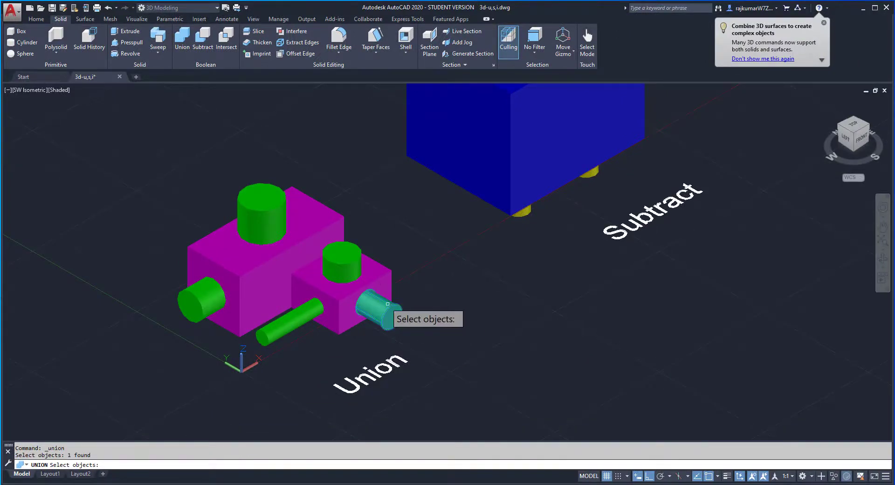
click(342, 274)
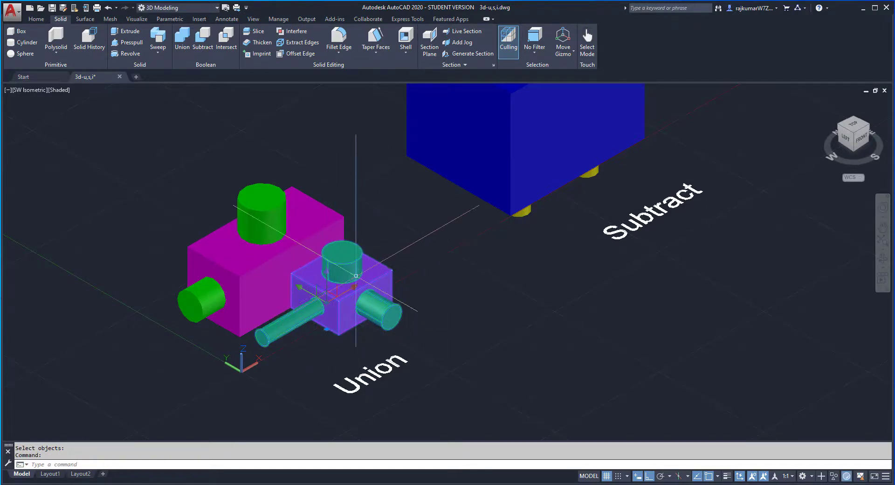
key(Escape)
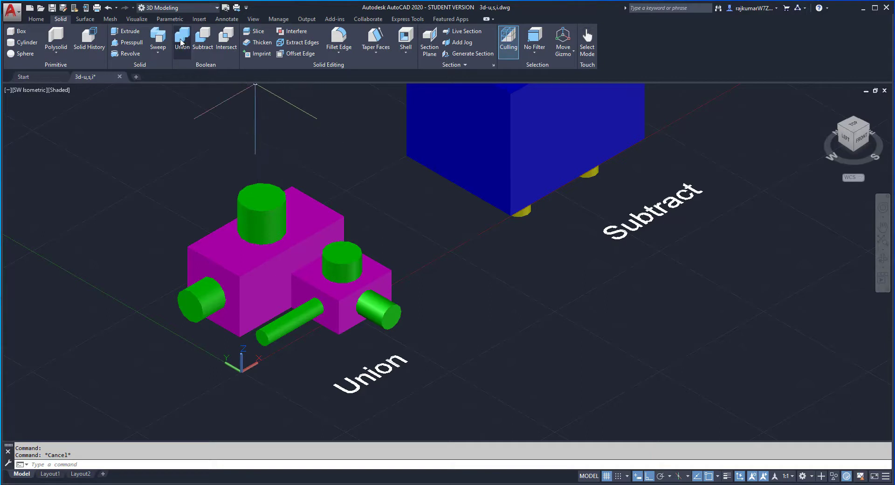
click(182, 40)
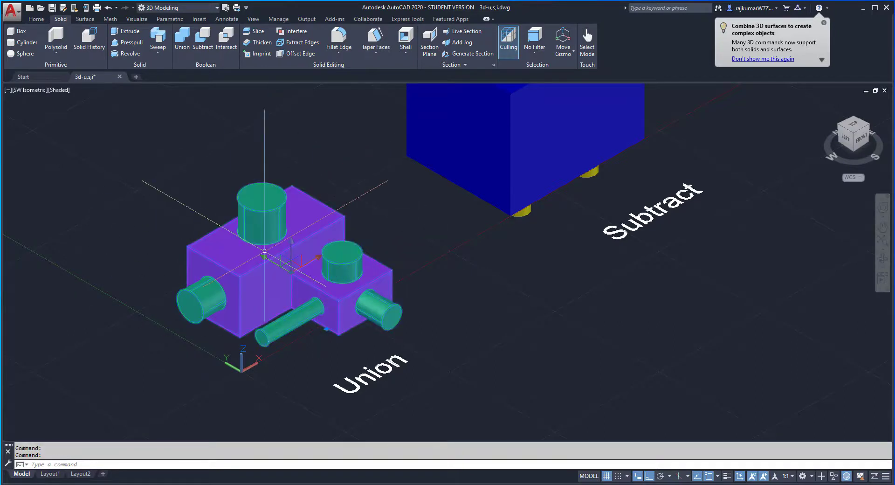
click(182, 40)
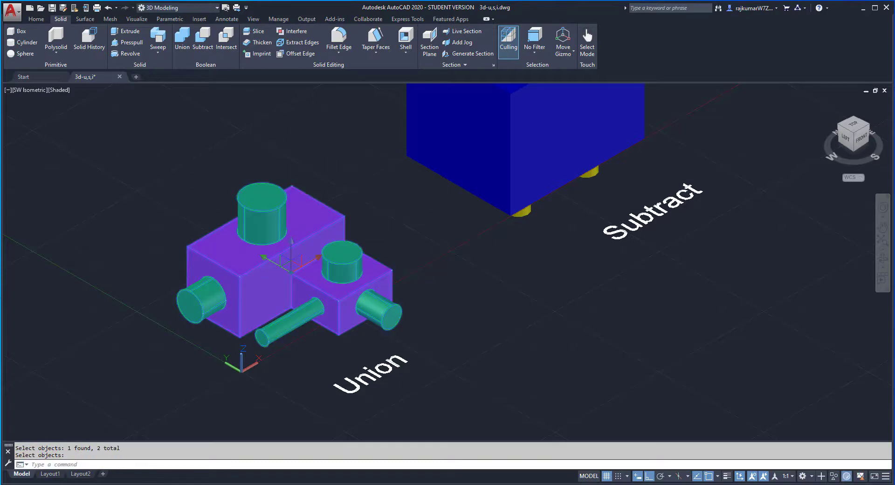
key(Escape)
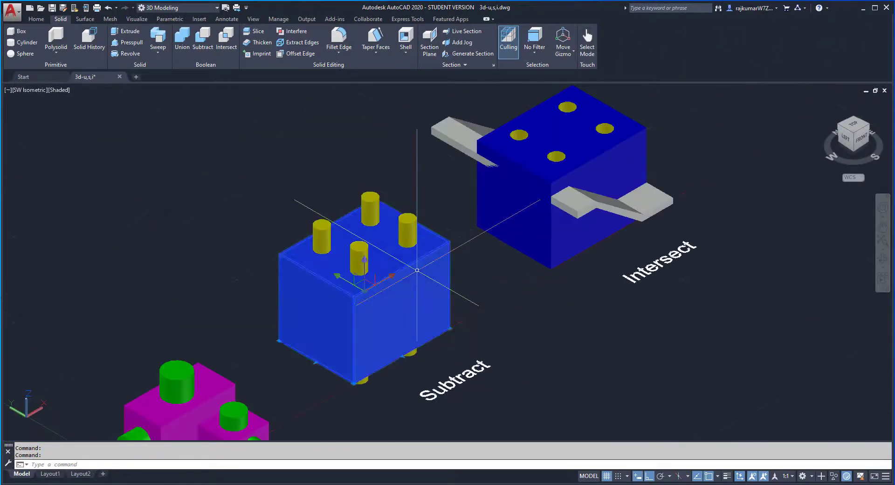
Step: Subtract the four yellow cylinders from the blue block, leaving four holes in its top
key(Escape)
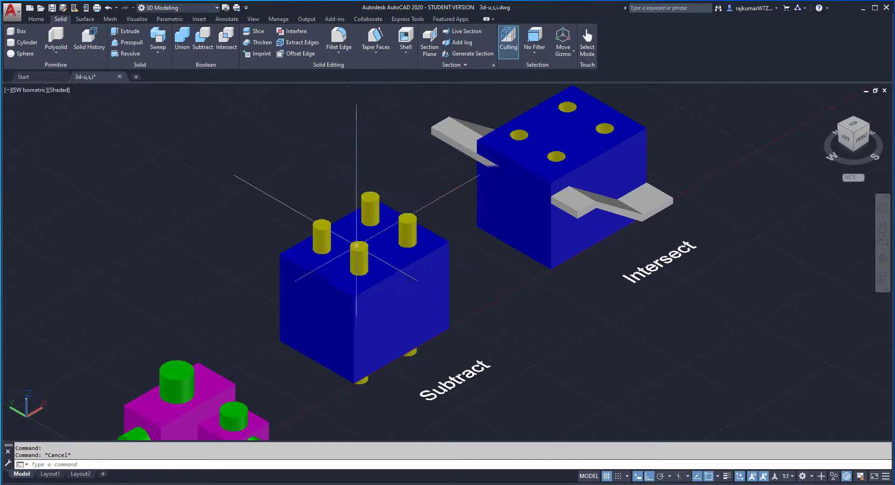
click(322, 237)
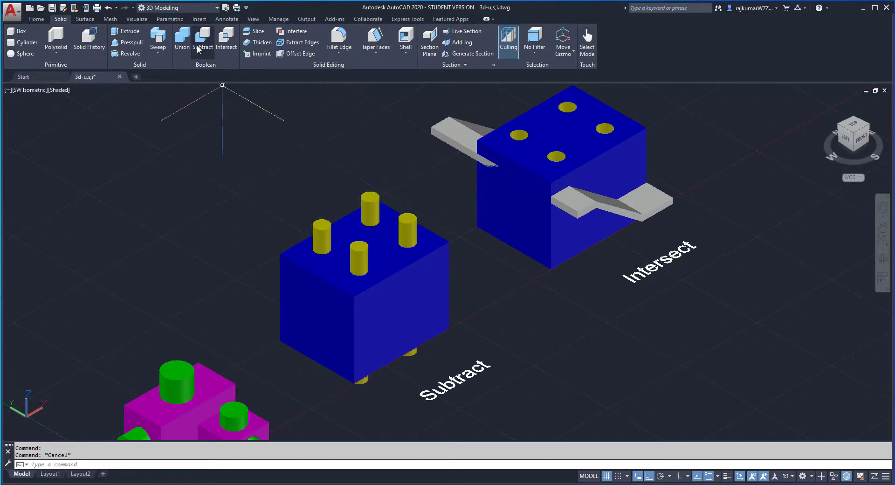
click(202, 42)
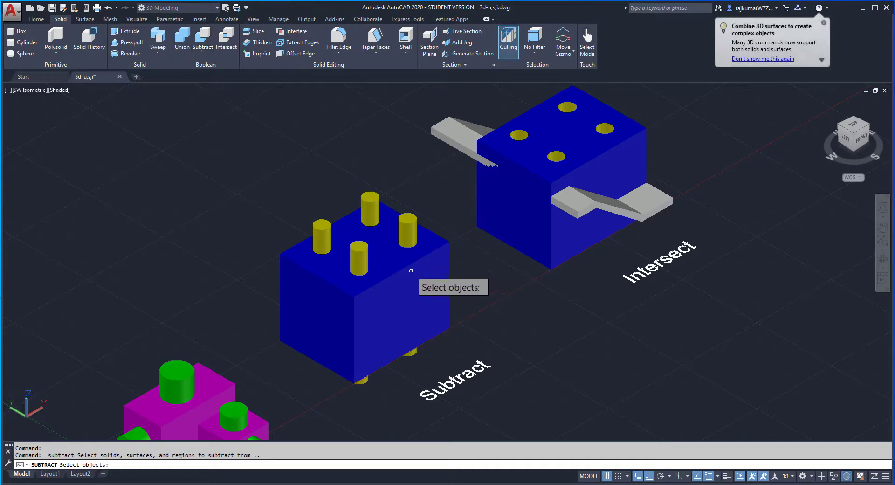
click(366, 309)
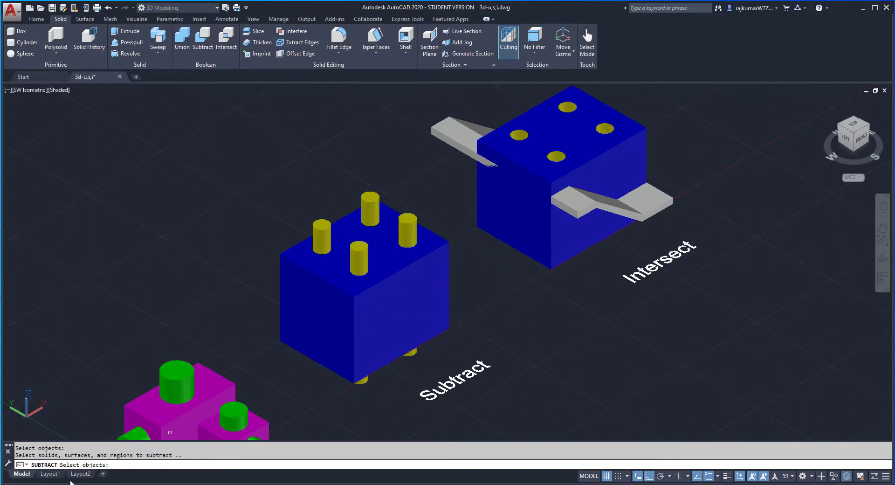
mouse_move(321, 226)
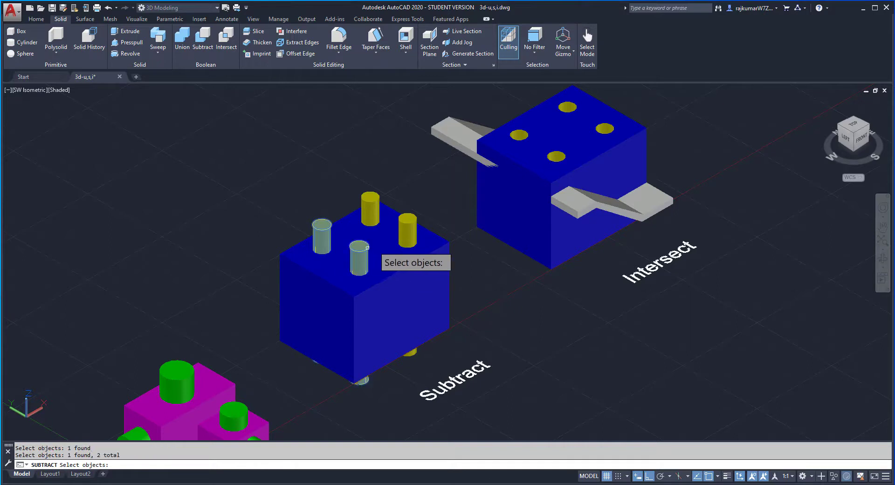
click(369, 209)
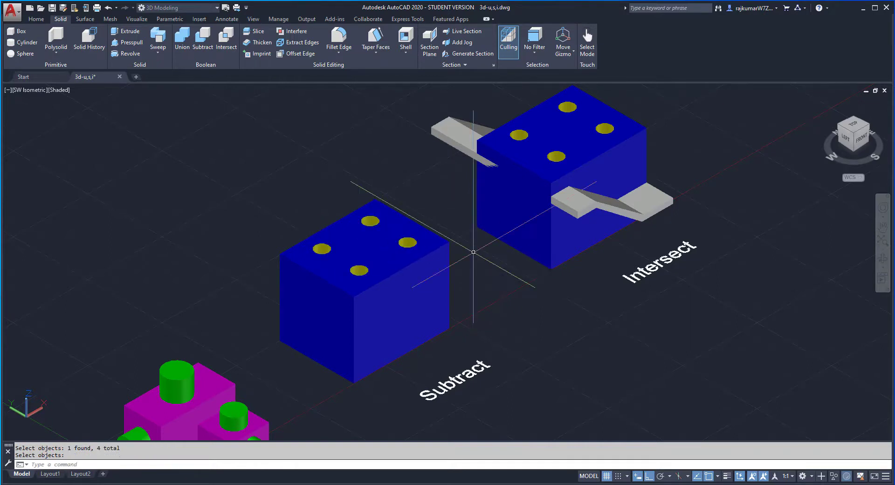
mouse_move(385, 264)
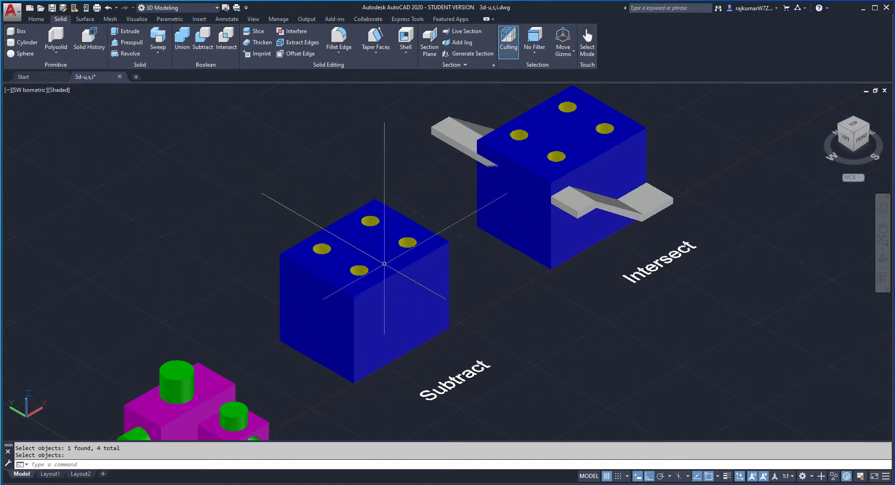
drag(385, 263, 394, 339)
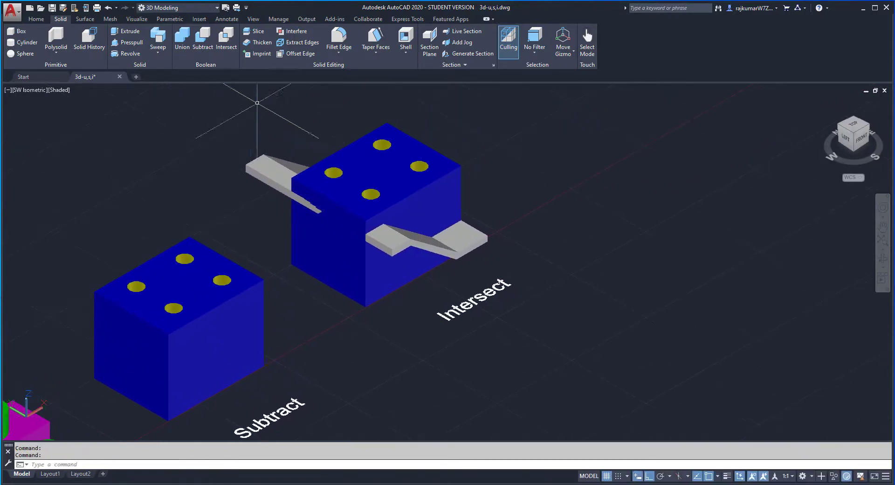
mouse_move(226, 36)
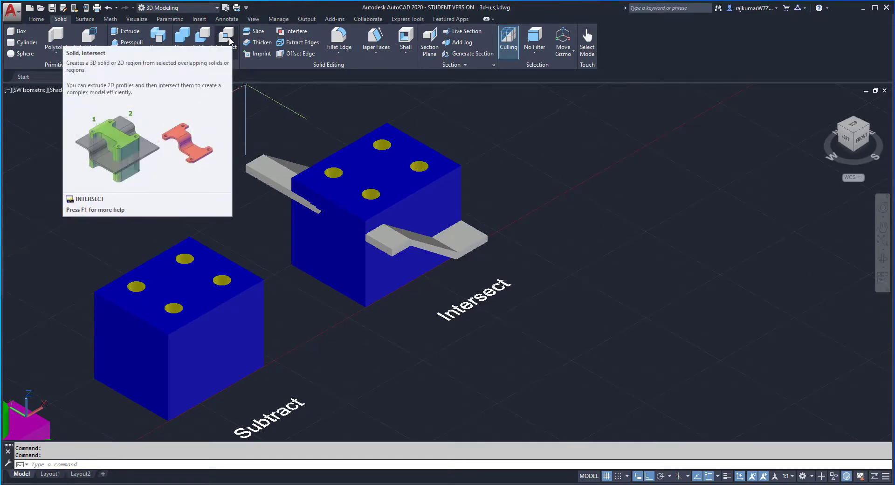
Step: Intersect the blue block and grey bent plate into a thin plate with holes
click(225, 37)
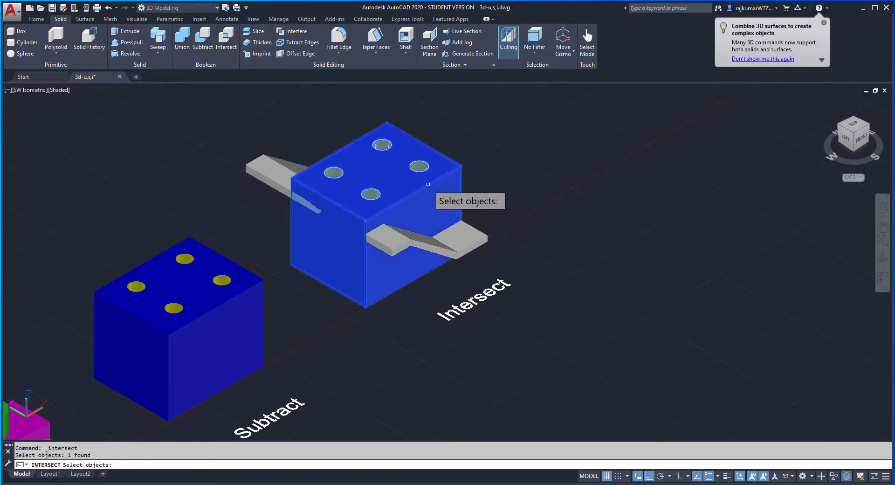
mouse_move(415, 230)
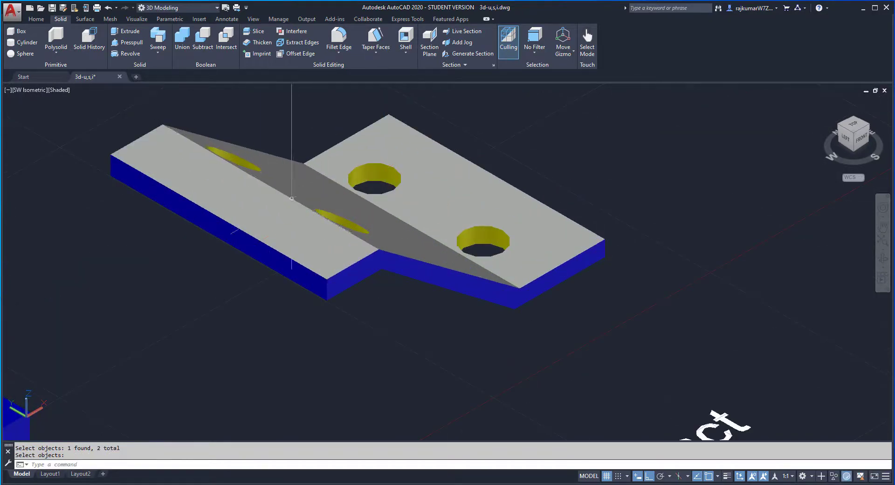
scroll(down, 3)
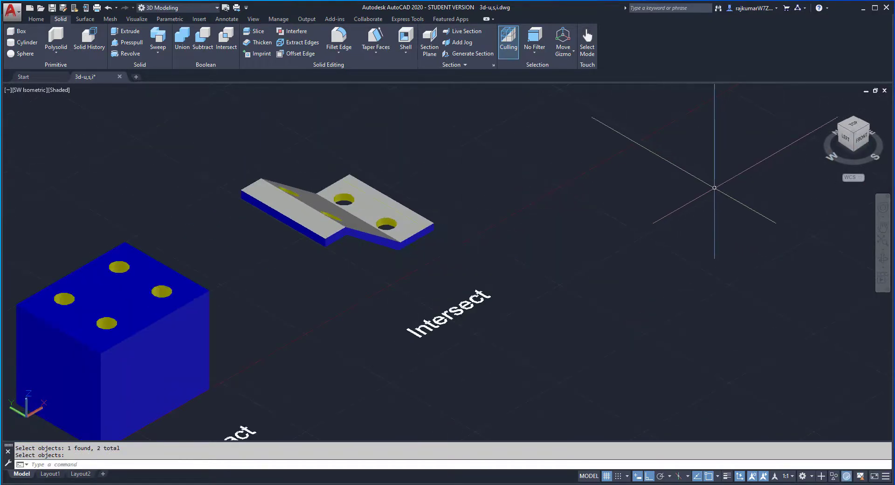